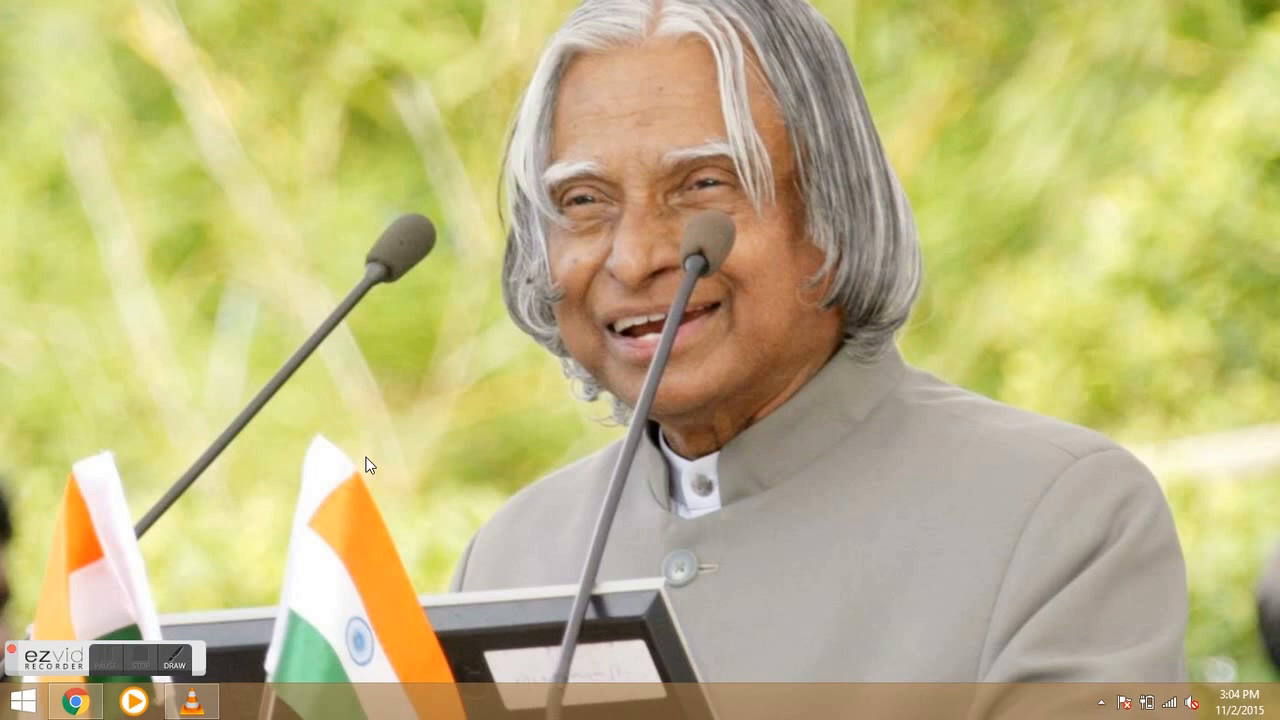
- View This PC to check free space on local disks C: and E:
left_click(248, 700)
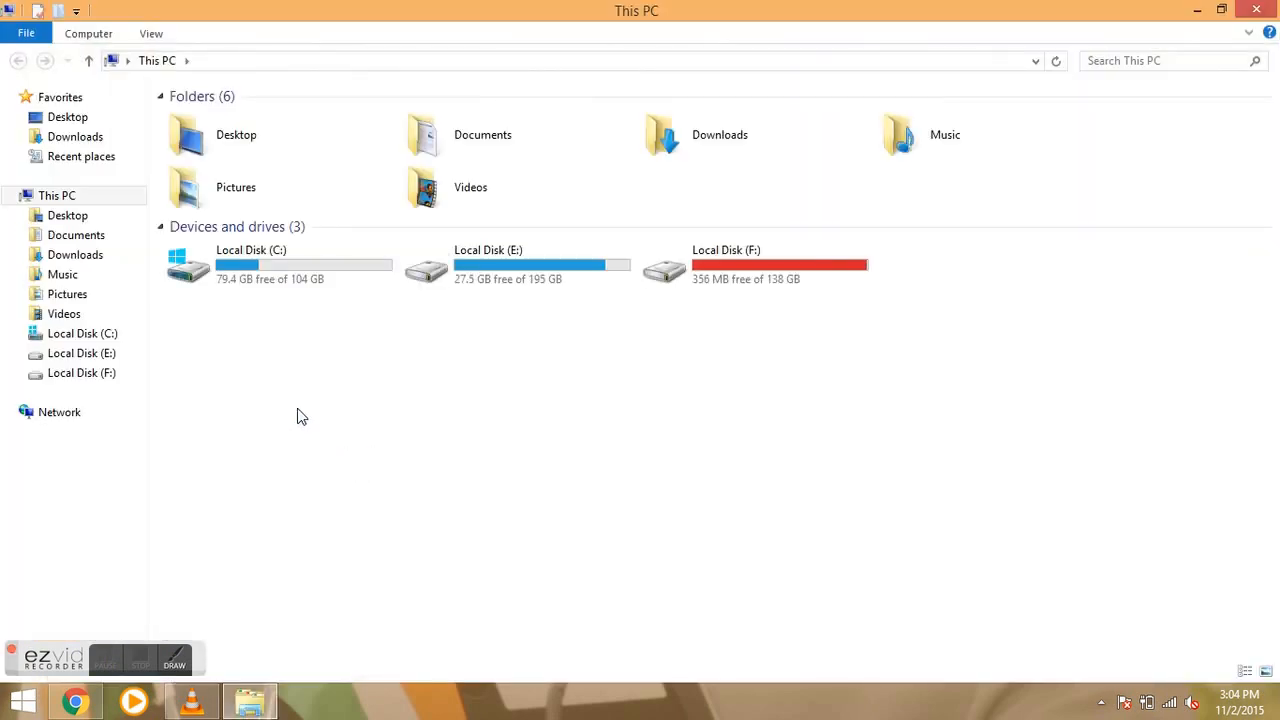
mouse_move(262, 290)
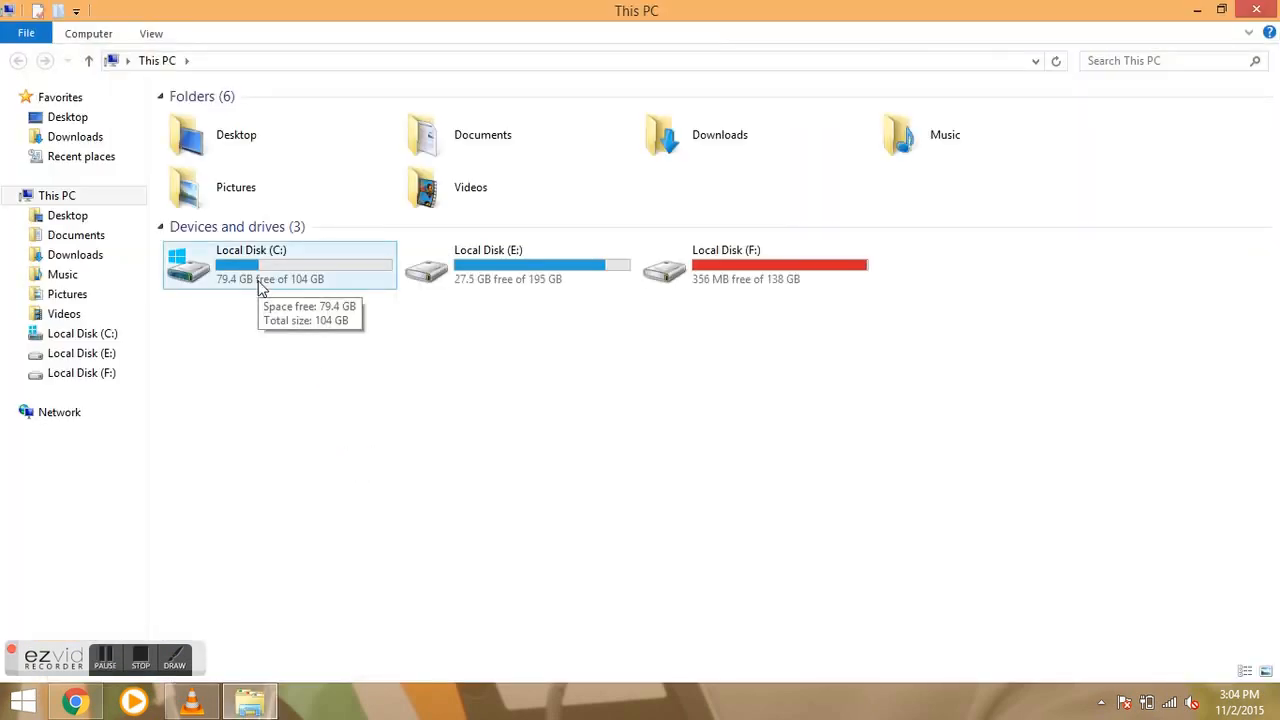
mouse_move(516, 264)
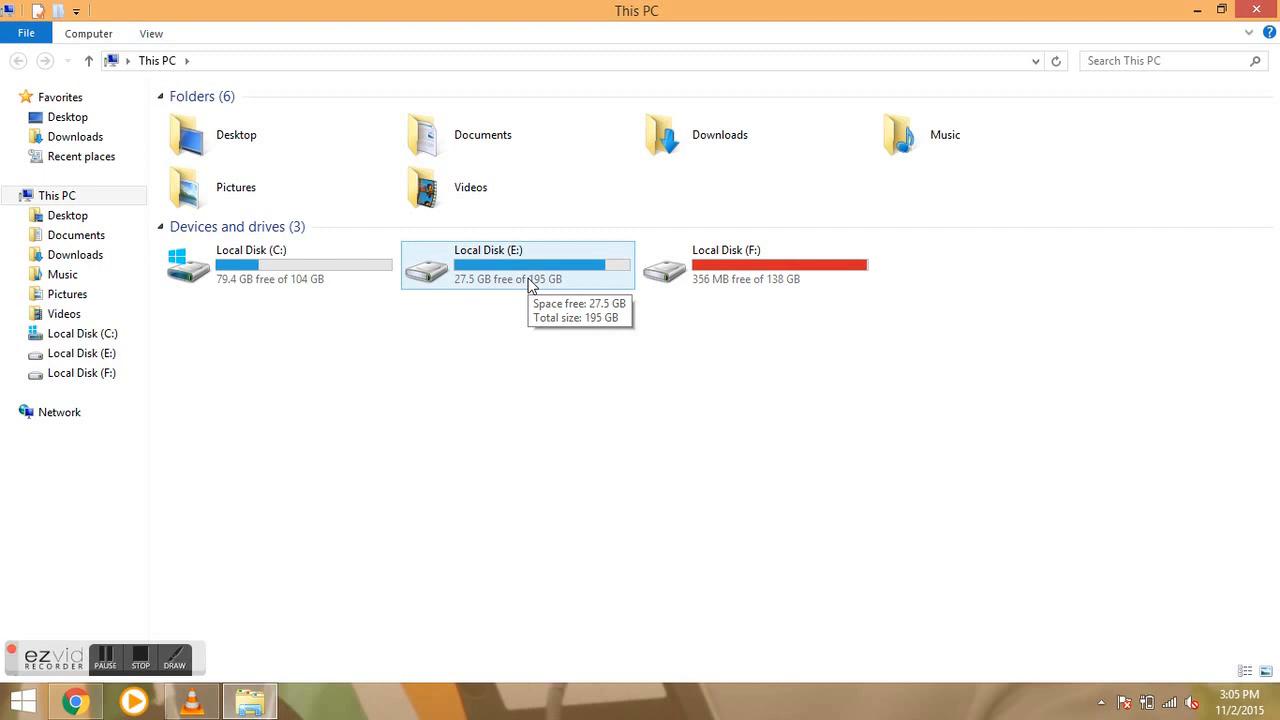
left_click(516, 264)
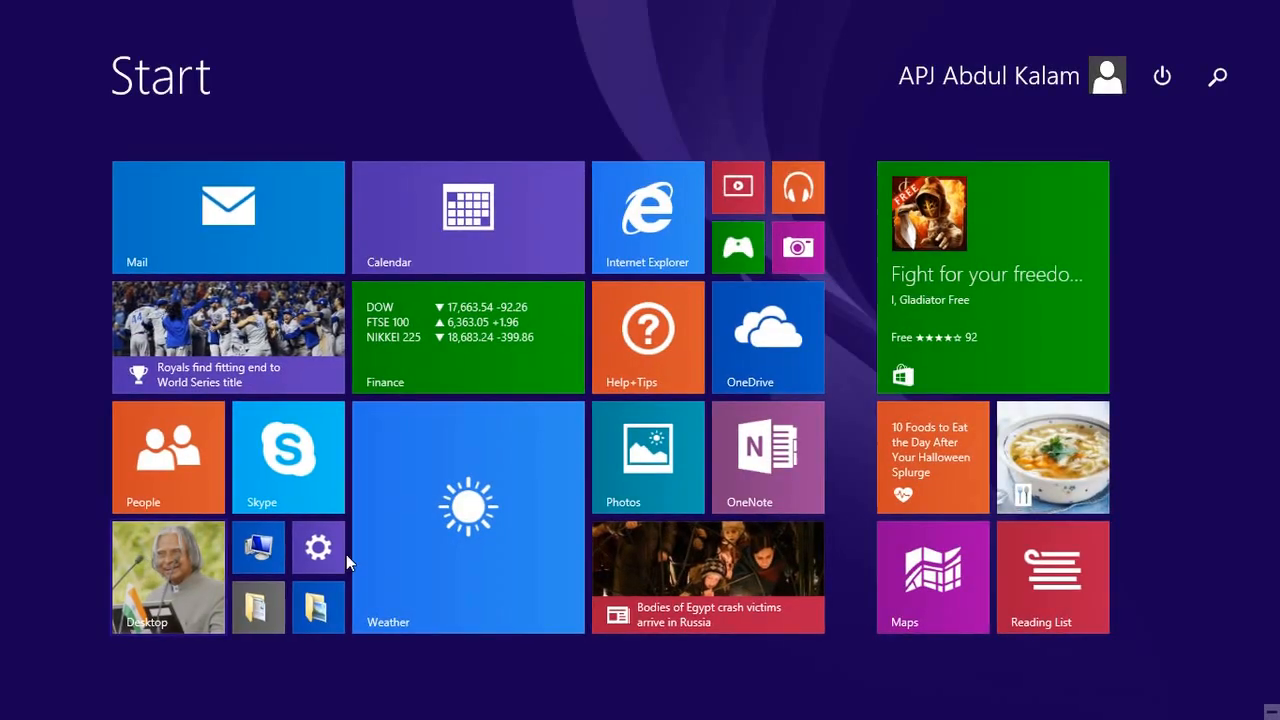
- Bring up the This PC tile's shortcut menu to reach Manage
right_click(258, 548)
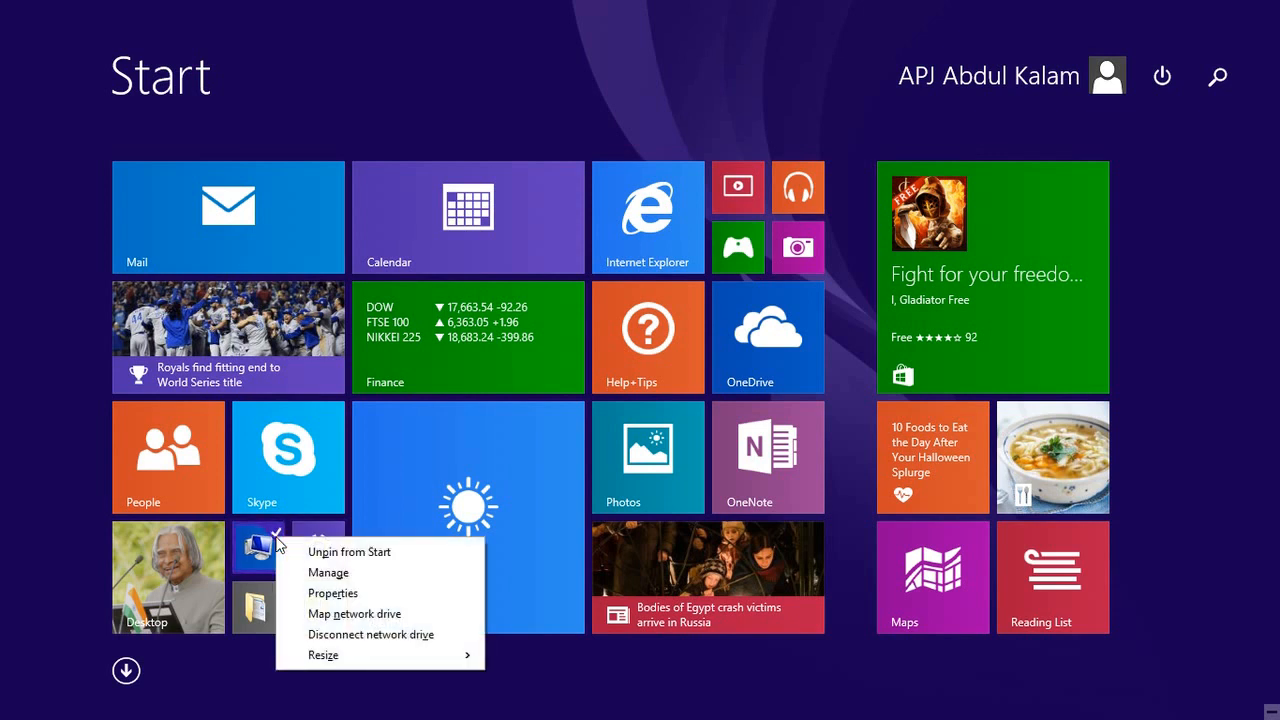
mouse_move(328, 572)
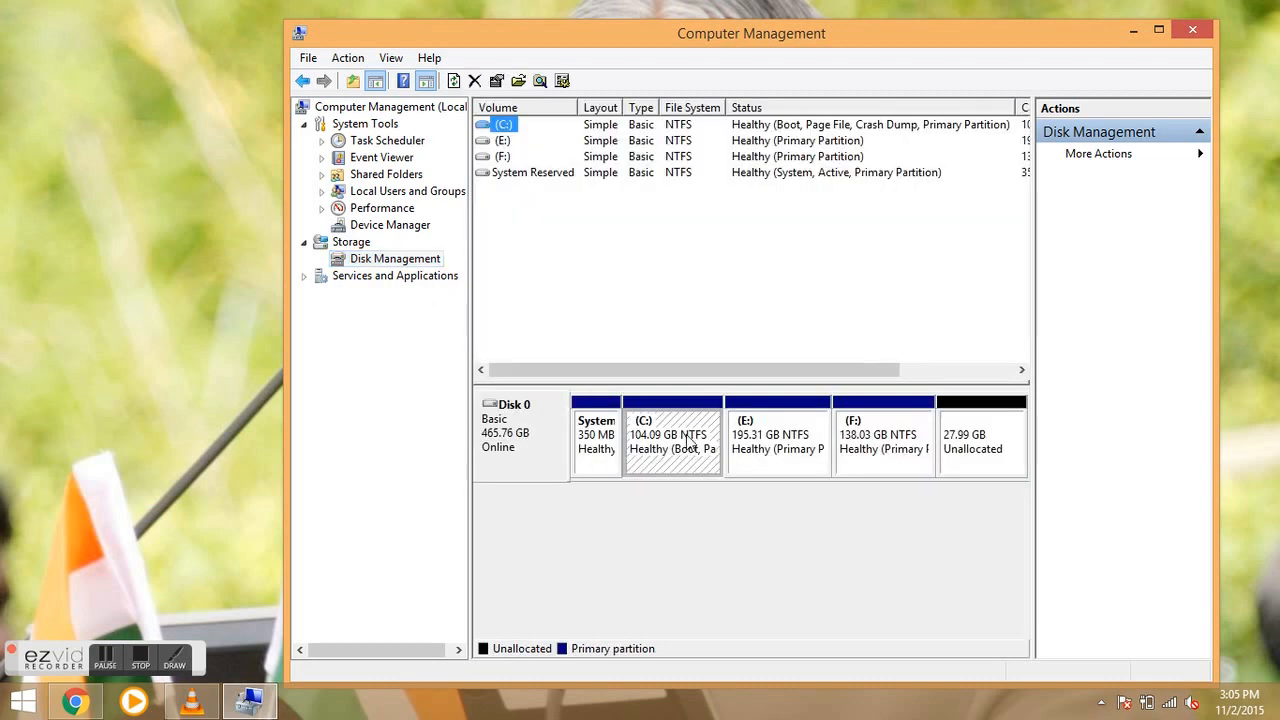
mouse_move(1164, 28)
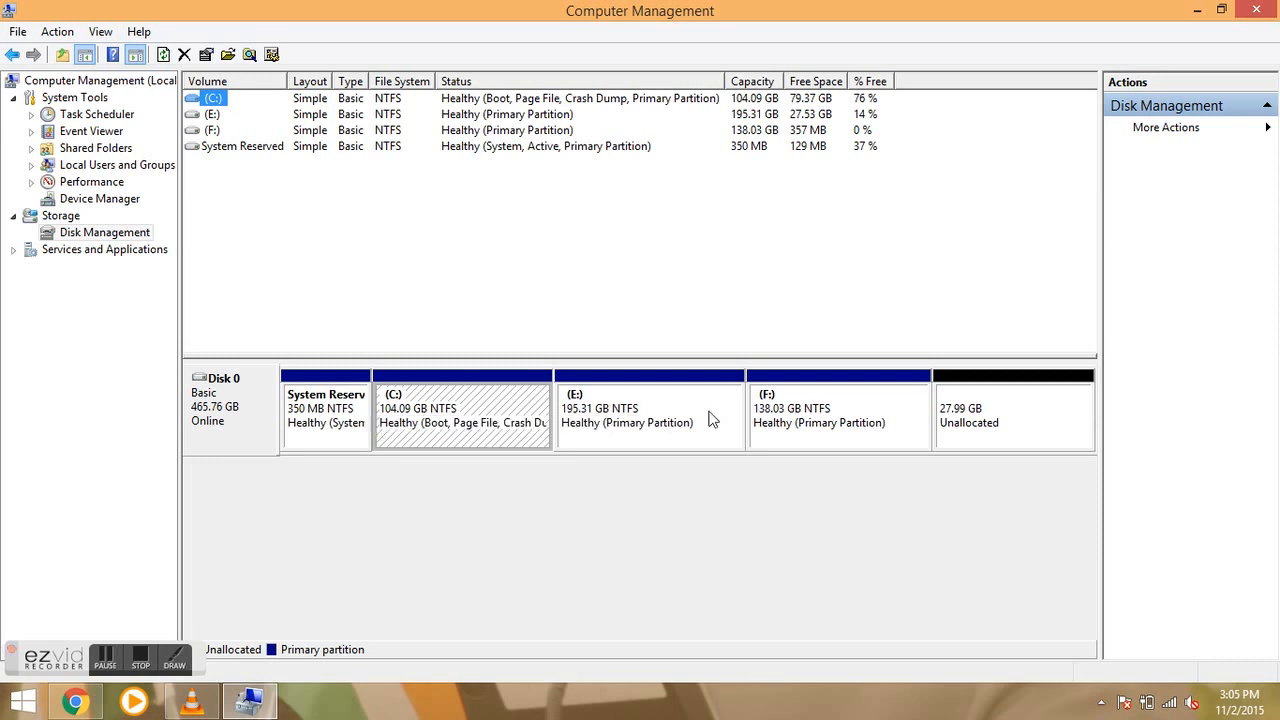
mouse_move(584, 438)
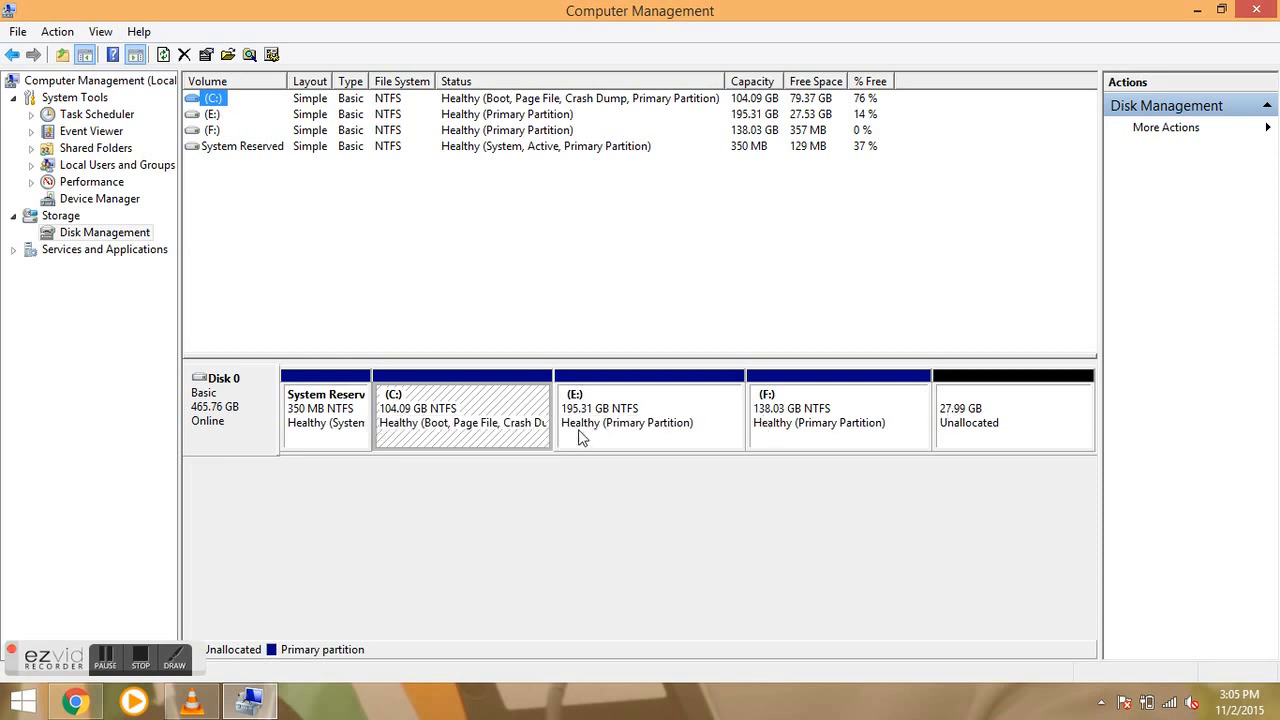
- Select the E: partition in the disk map and show its volume actions
left_click(648, 414)
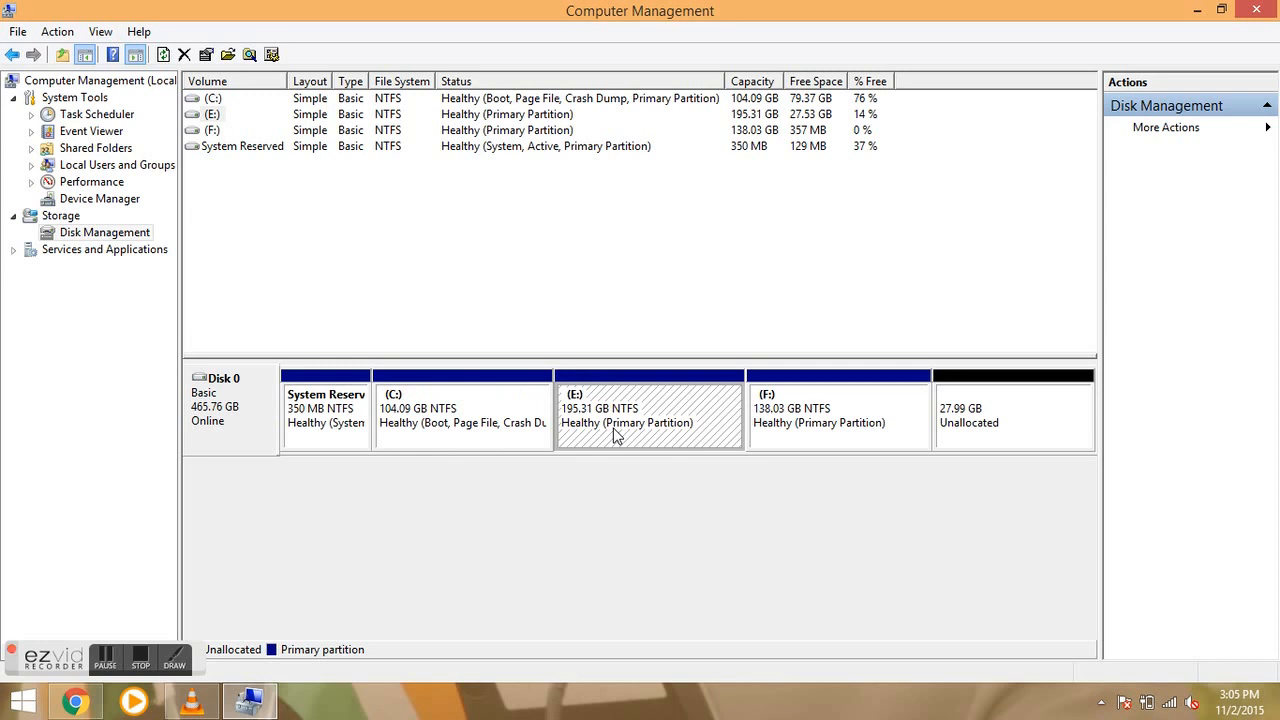
right_click(620, 436)
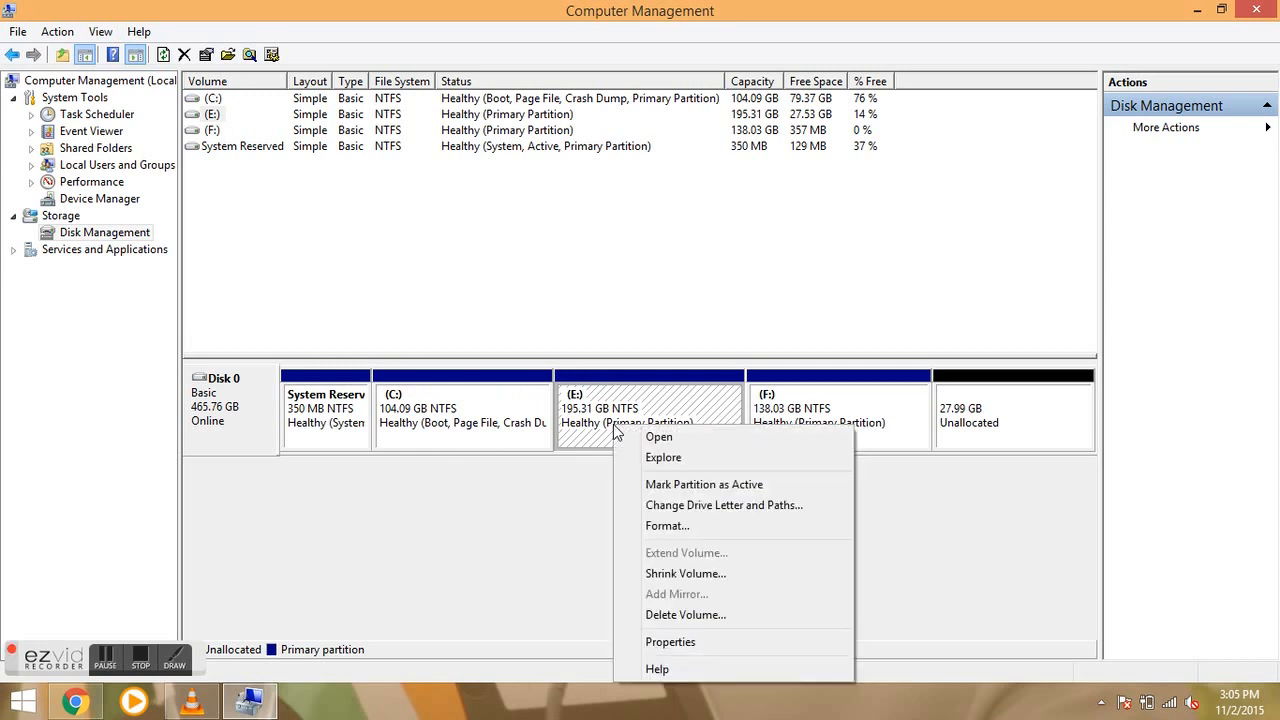
mouse_move(684, 572)
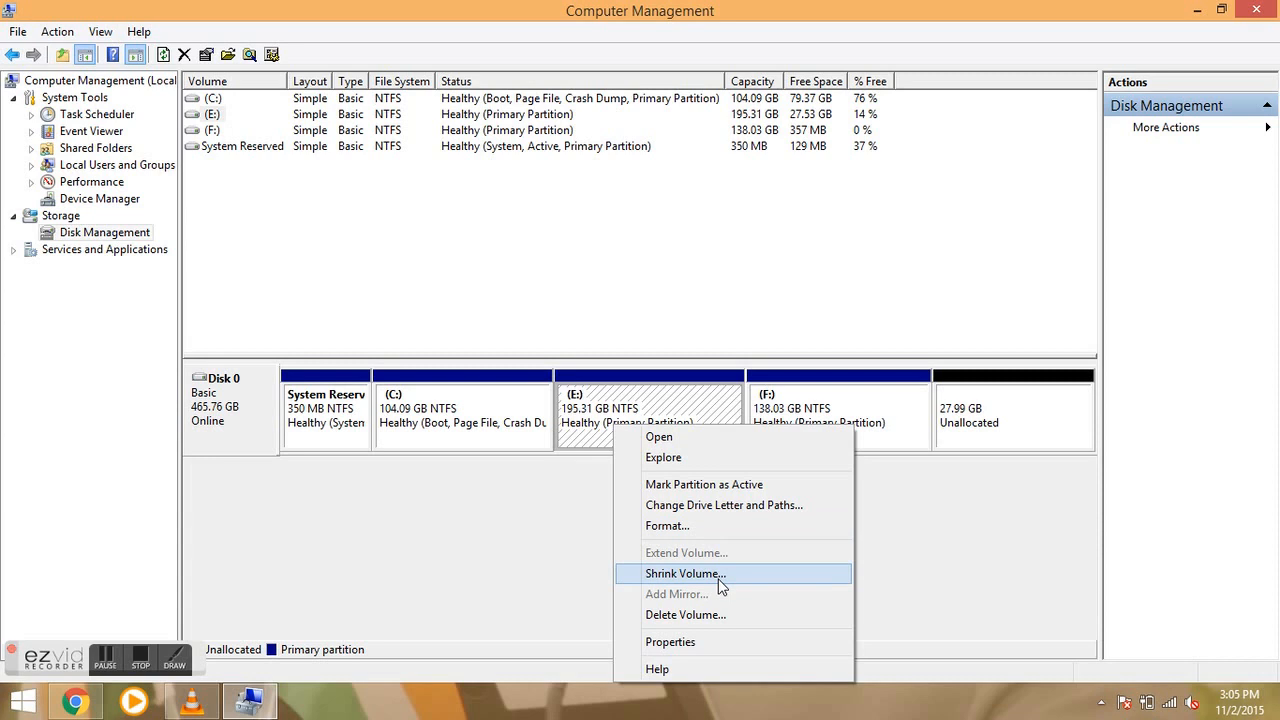
- Shrink E: by about 20325 MB to 175.46 GB, leaving 19.85 GB unallocated
left_click(684, 572)
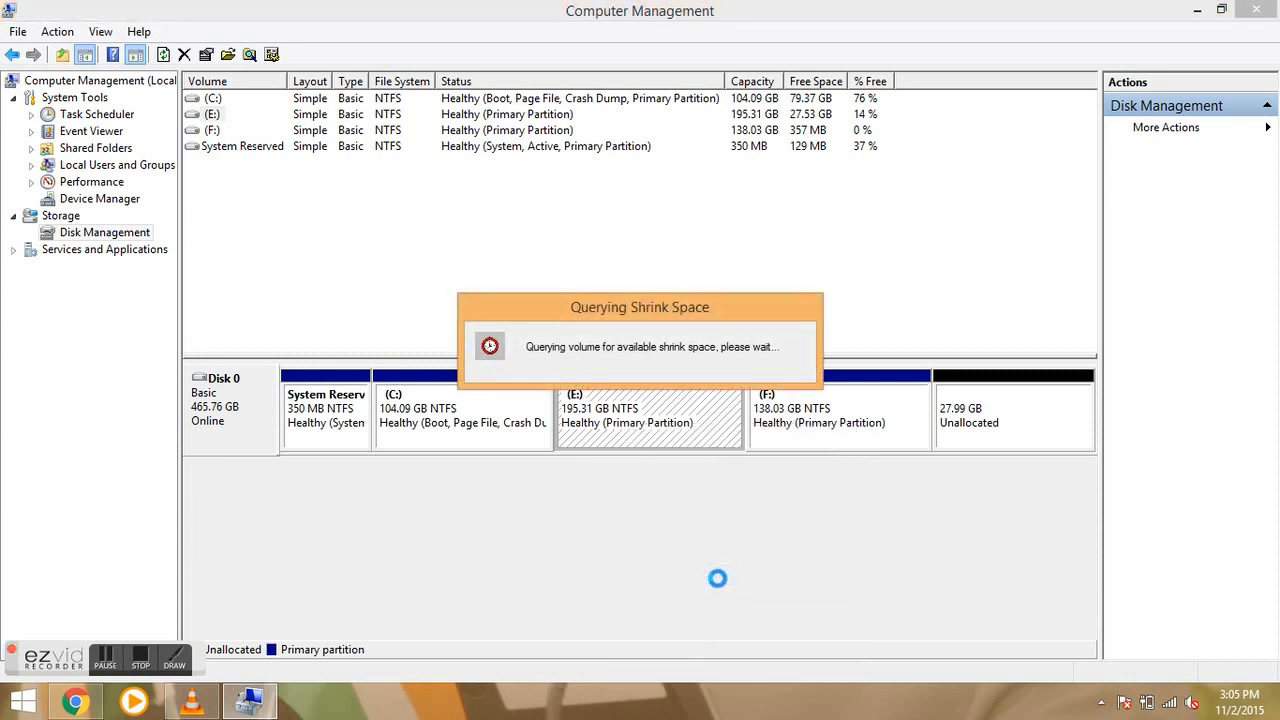
mouse_move(538, 264)
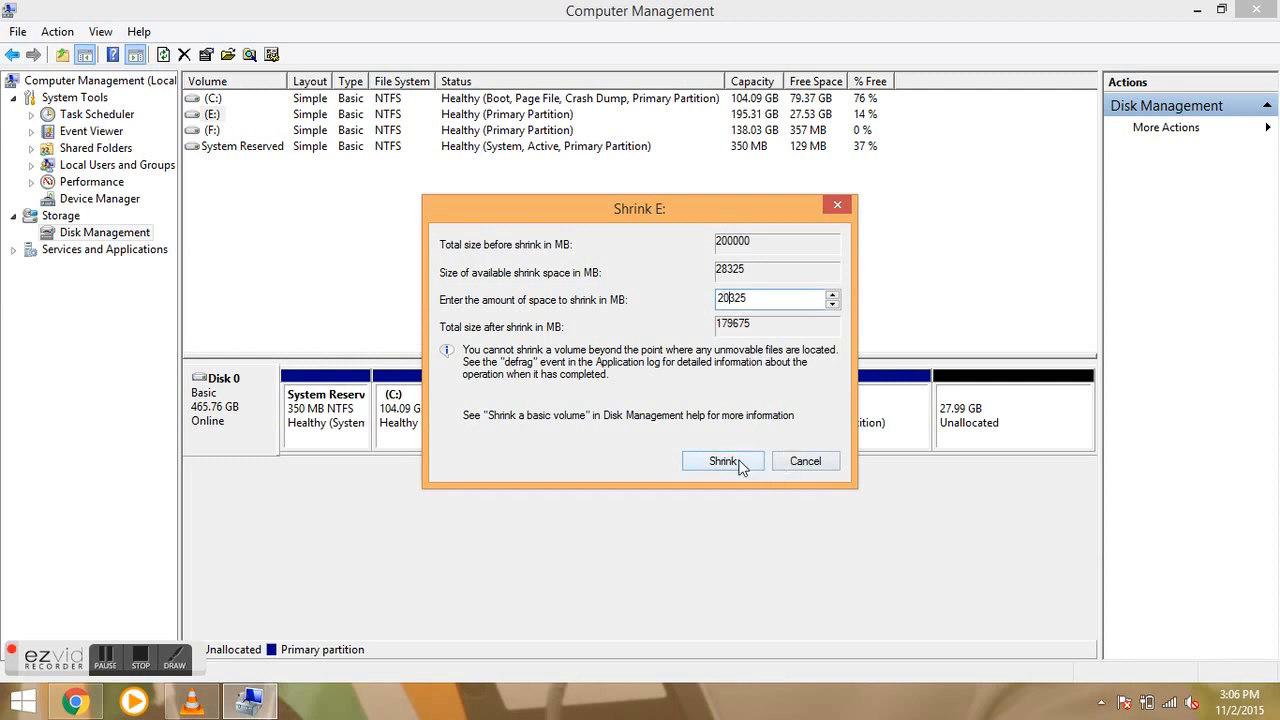
left_click(722, 460)
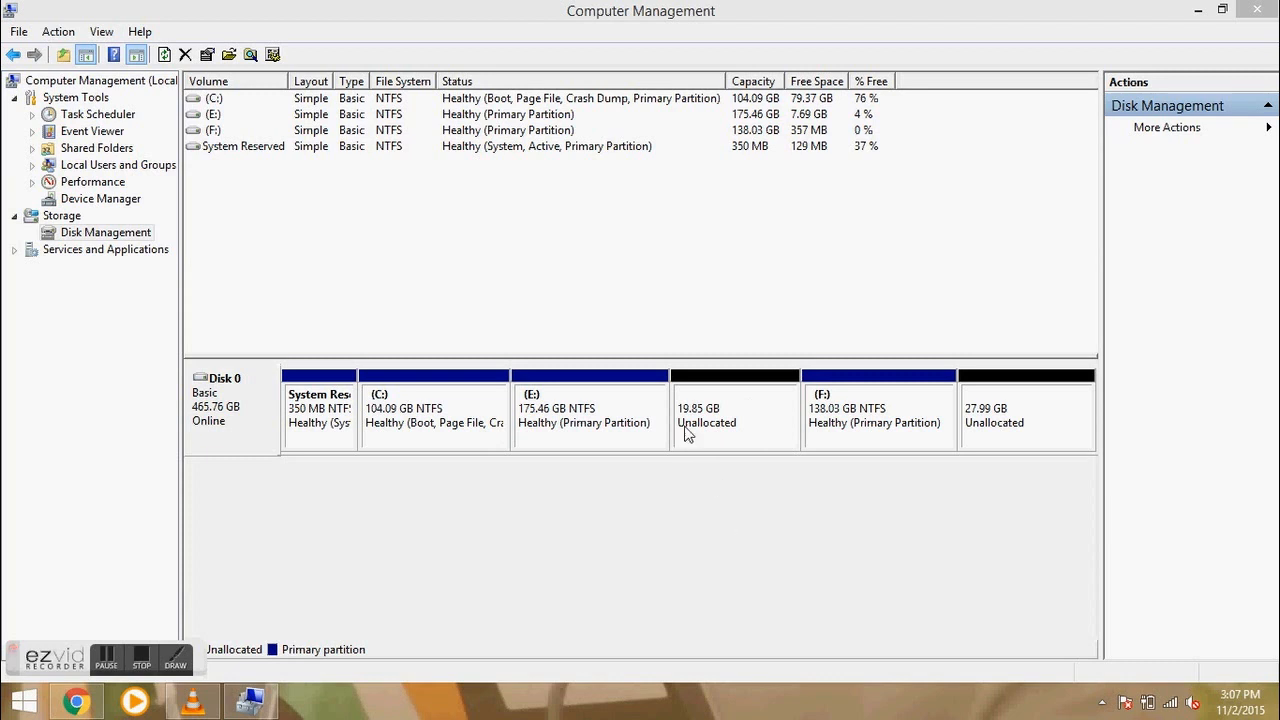
- Launch the New Simple Volume Wizard on the 19.85 GB unallocated space
left_click(734, 414)
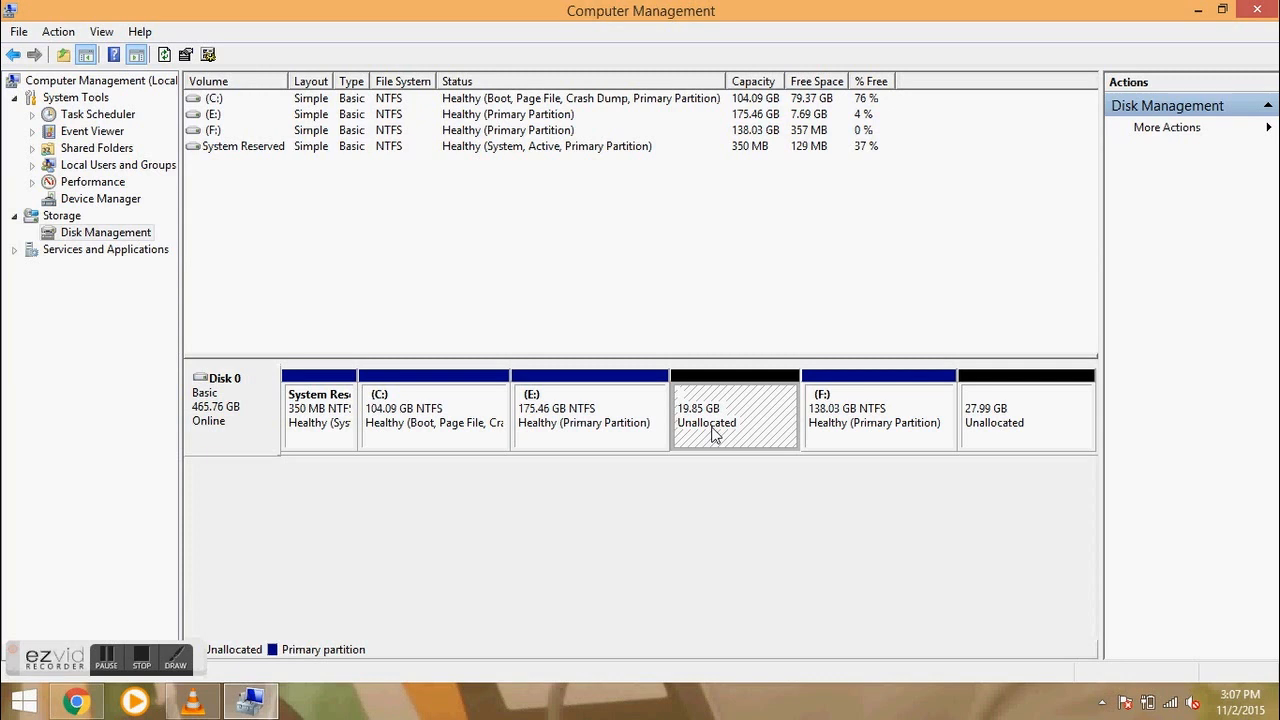
mouse_move(744, 420)
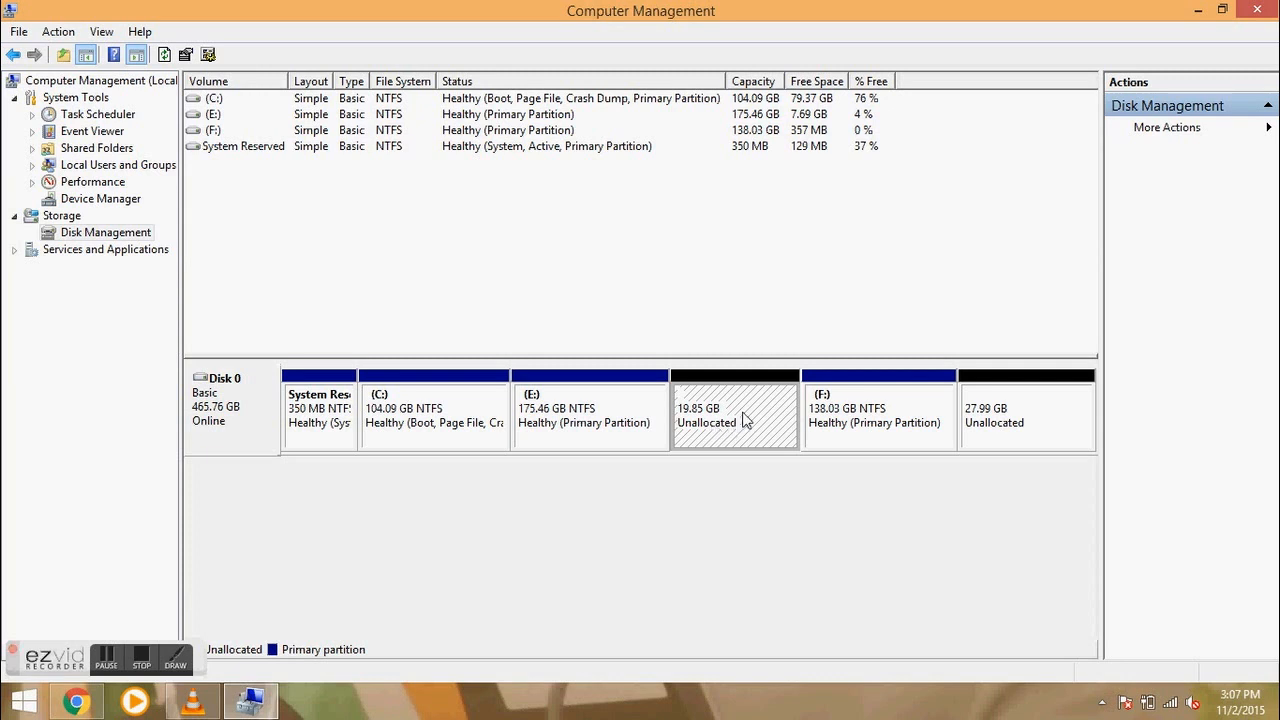
right_click(734, 414)
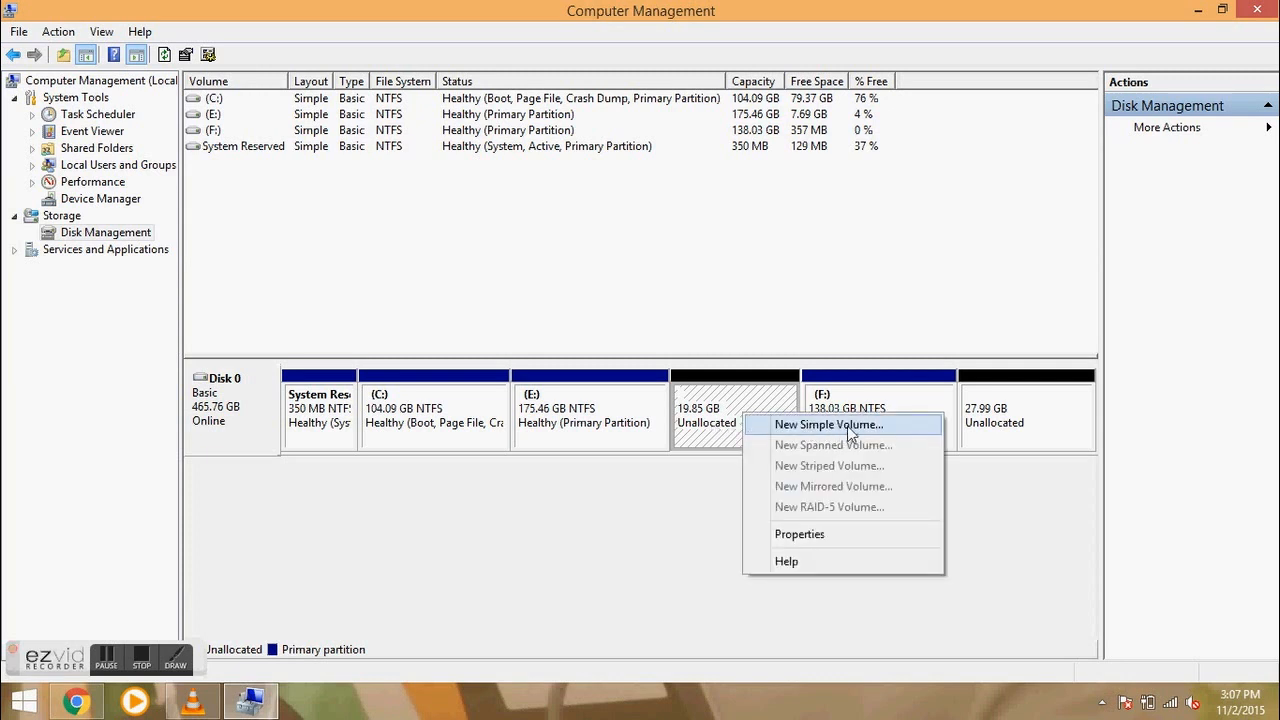
left_click(828, 424)
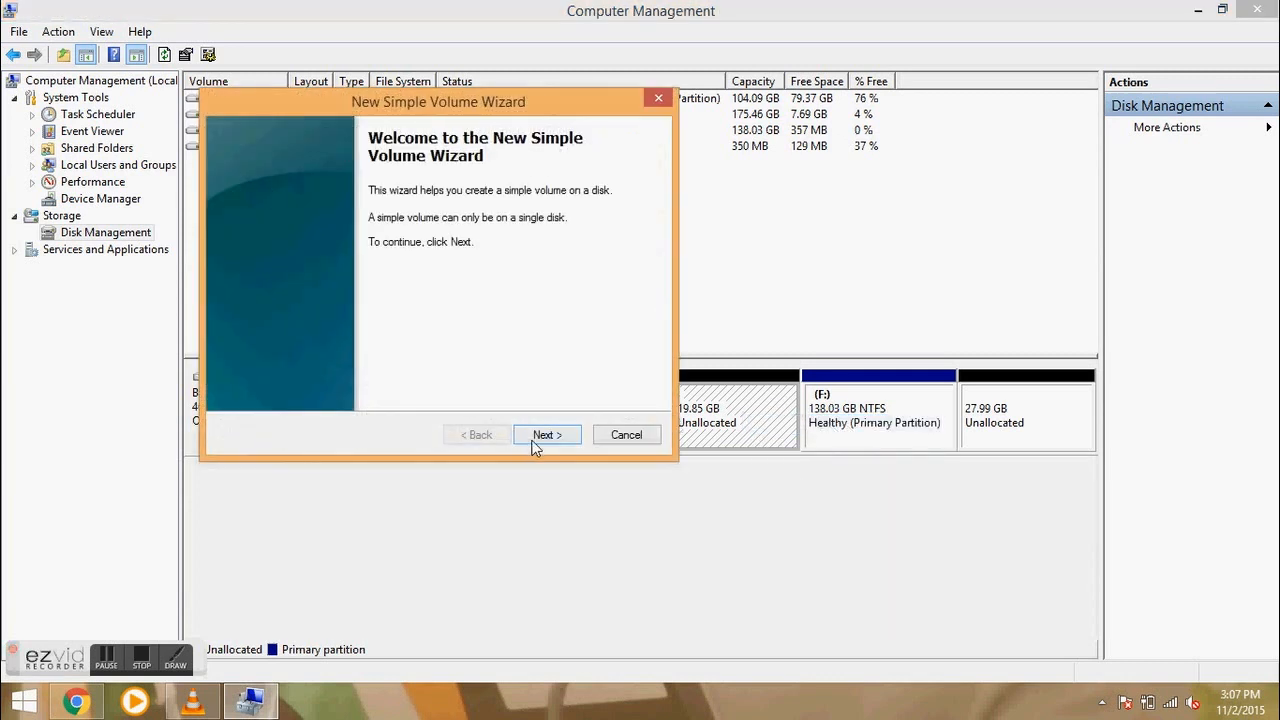
- Complete the wizard with a 20324 MB NTFS volume using drive letter D
left_click(546, 434)
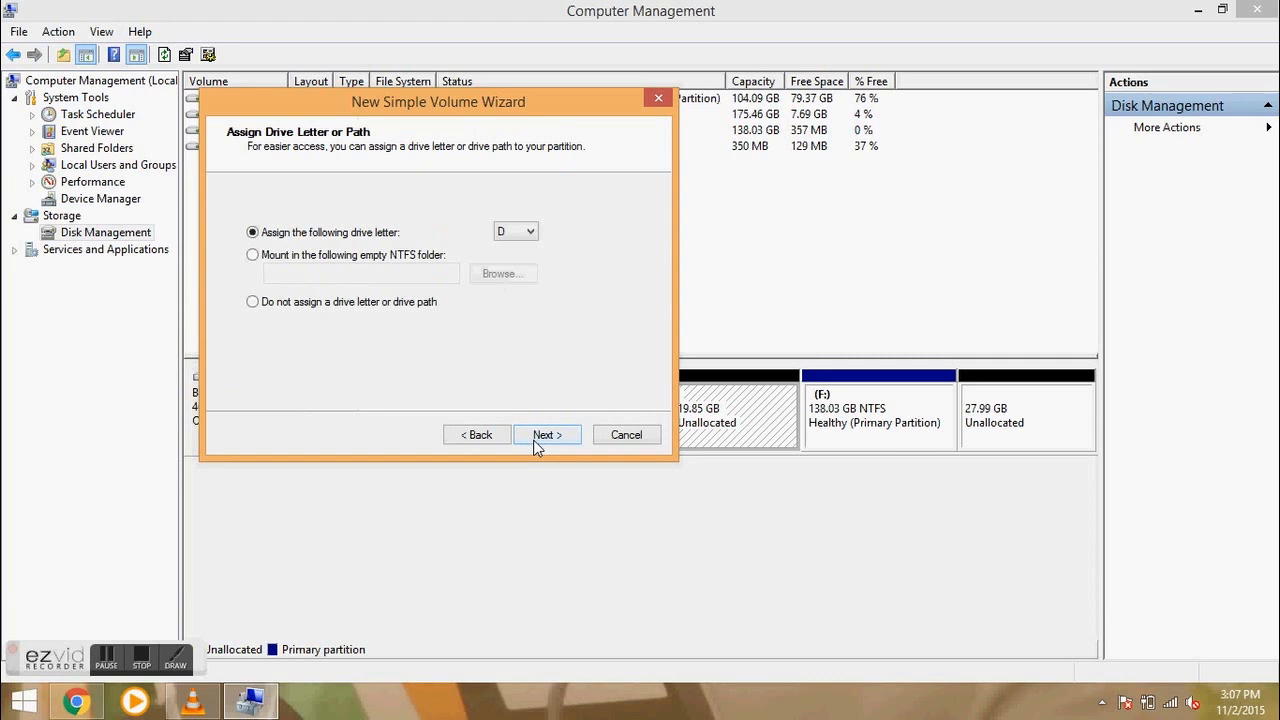
left_click(548, 434)
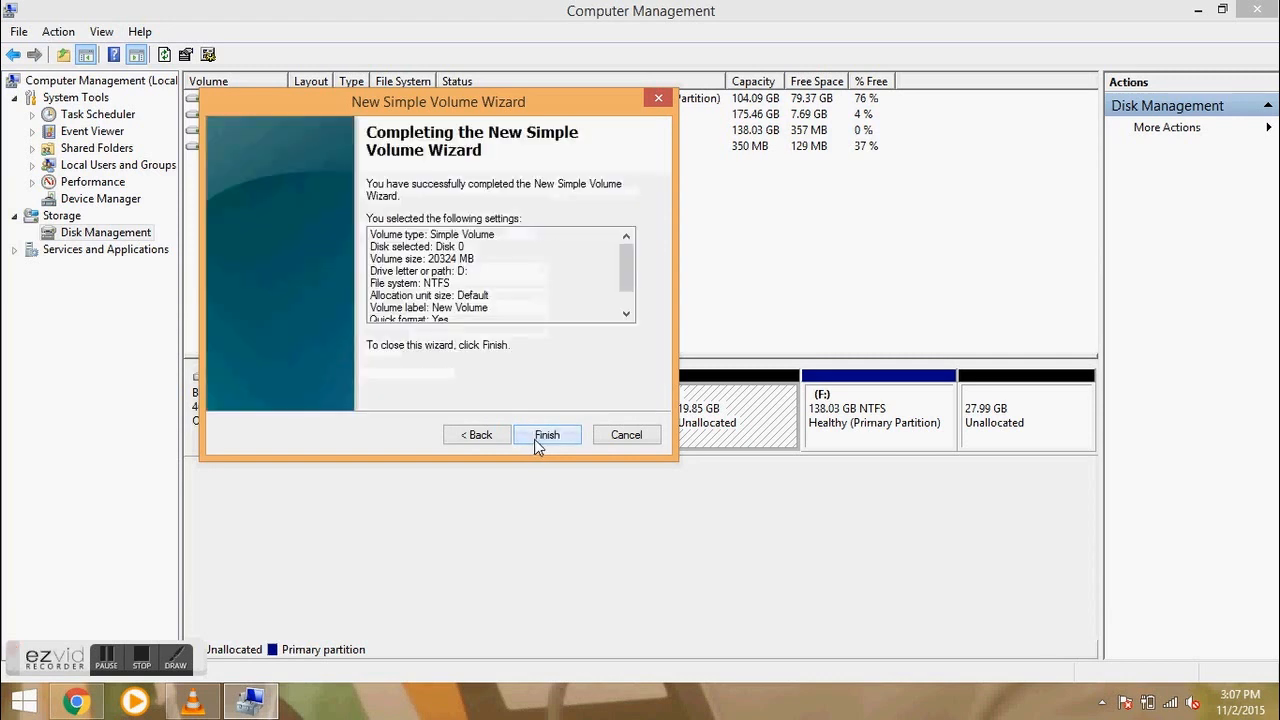
left_click(548, 434)
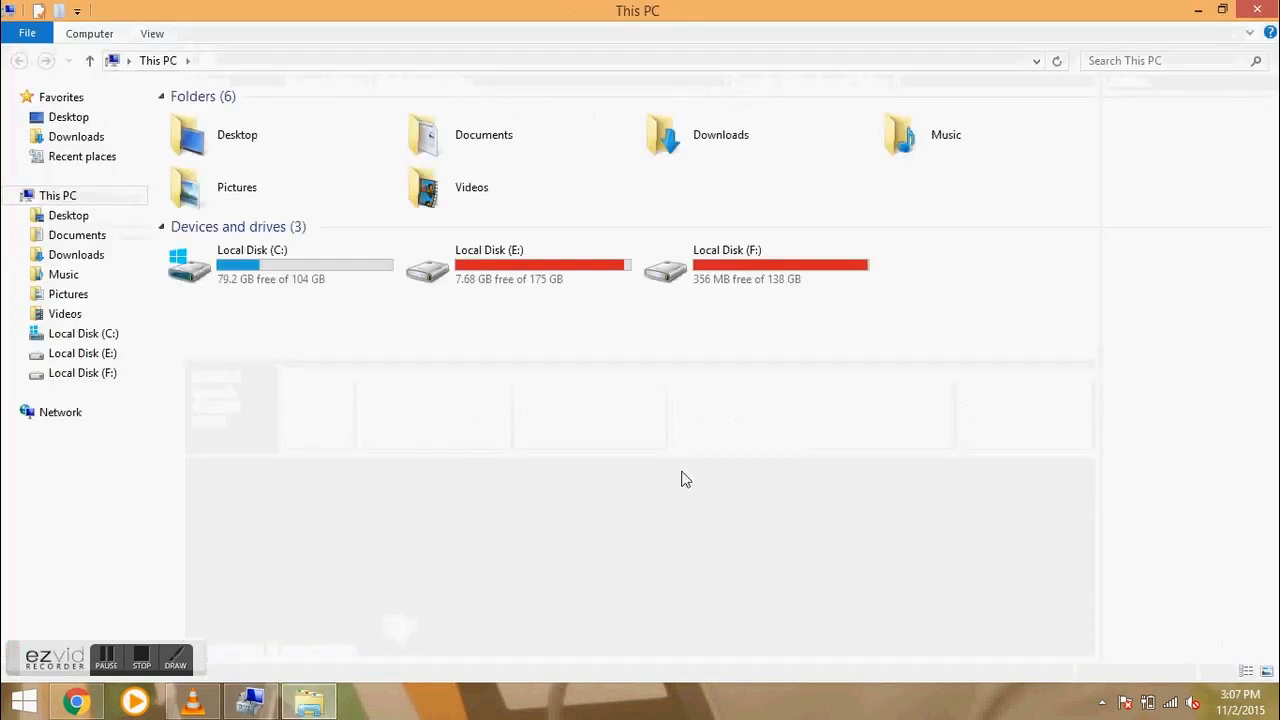
- Bring up This PC's background menu to refresh the drive list
right_click(686, 478)
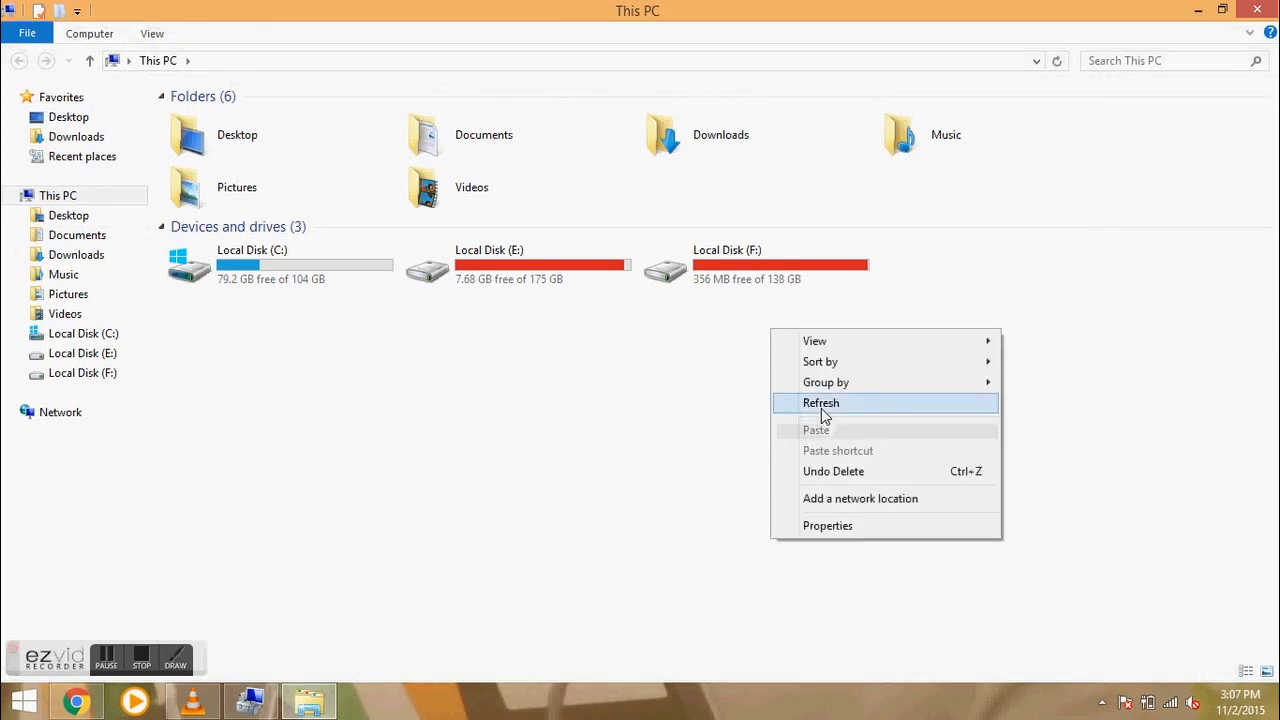